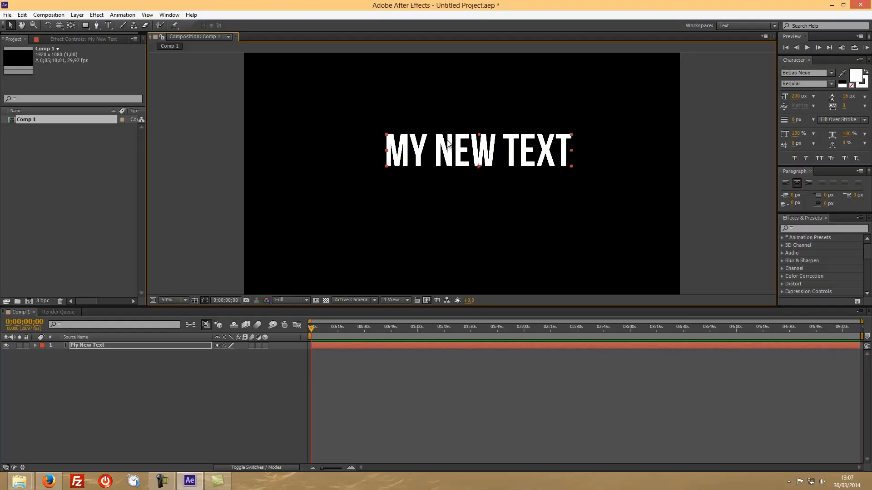
mouse_move(481, 154)
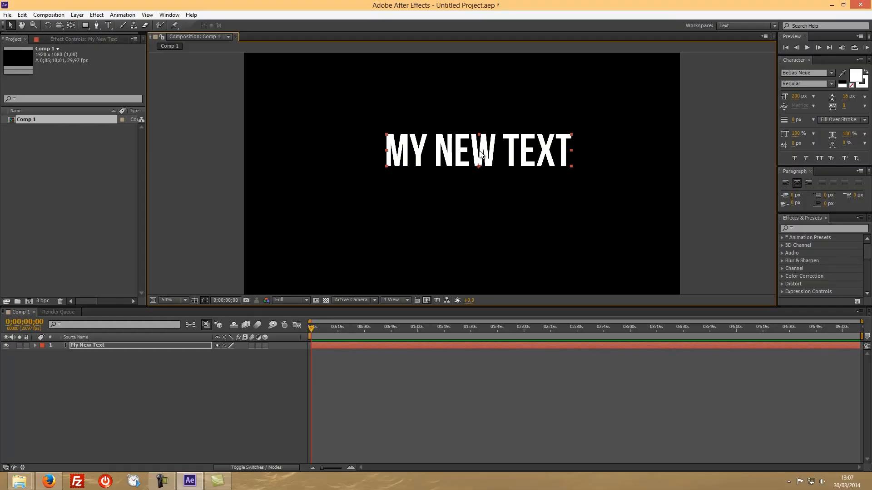
- Drag the MY NEW TEXT layer slightly left and down in the composition
left_click_drag(478, 151, 469, 157)
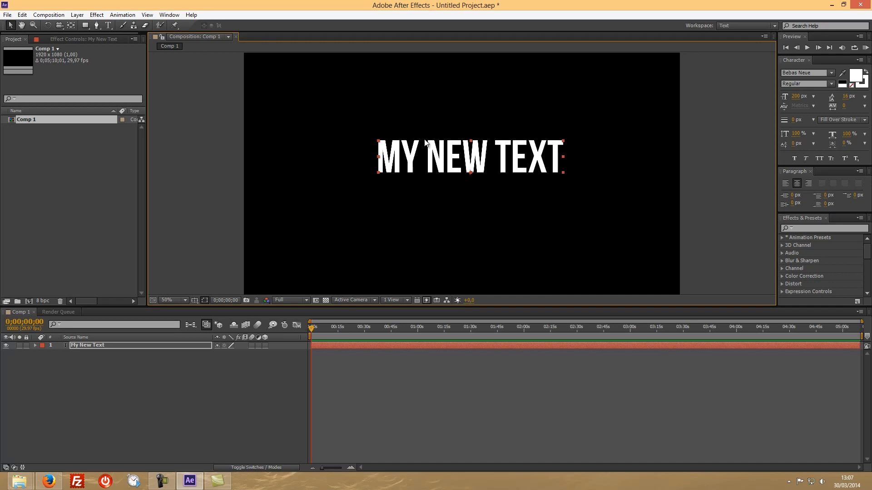
mouse_move(638, 67)
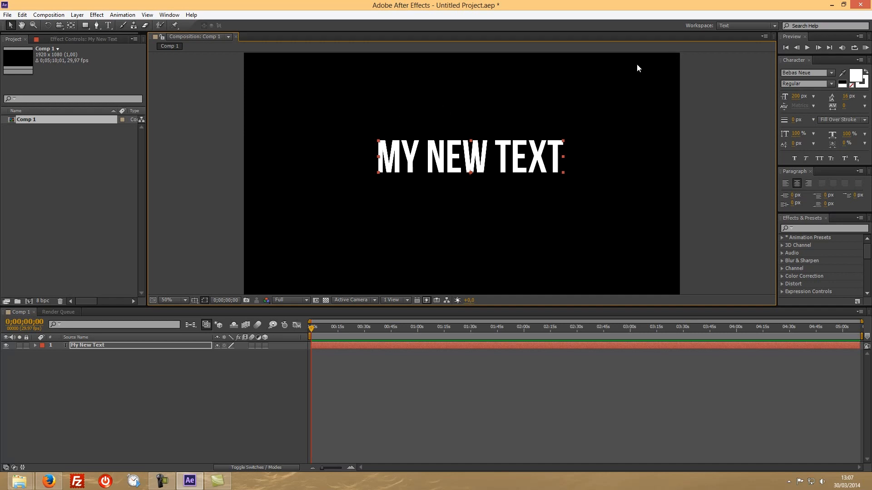
mouse_move(201, 379)
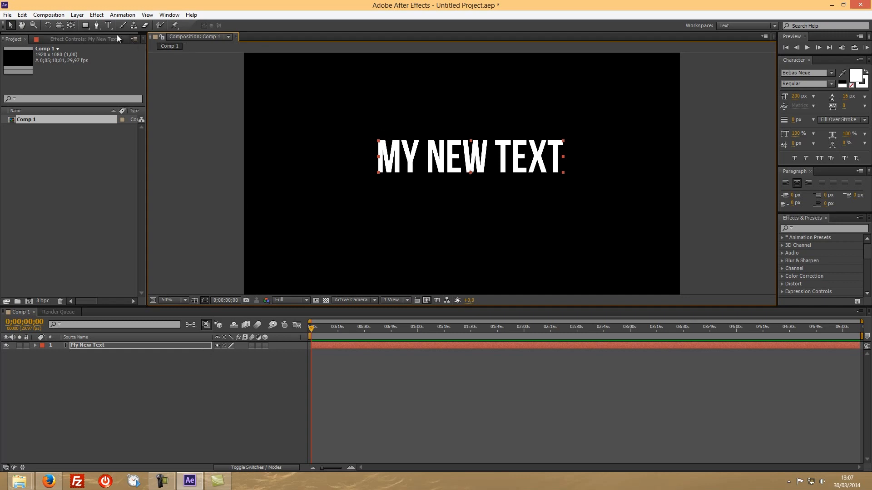
- Switch the MY NEW TEXT title to vertical orientation from its context menu
right_click(475, 161)
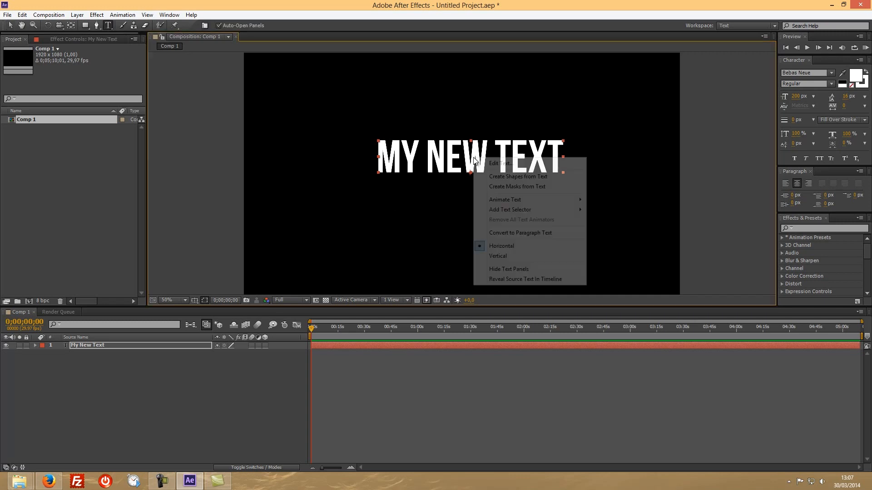
mouse_move(497, 256)
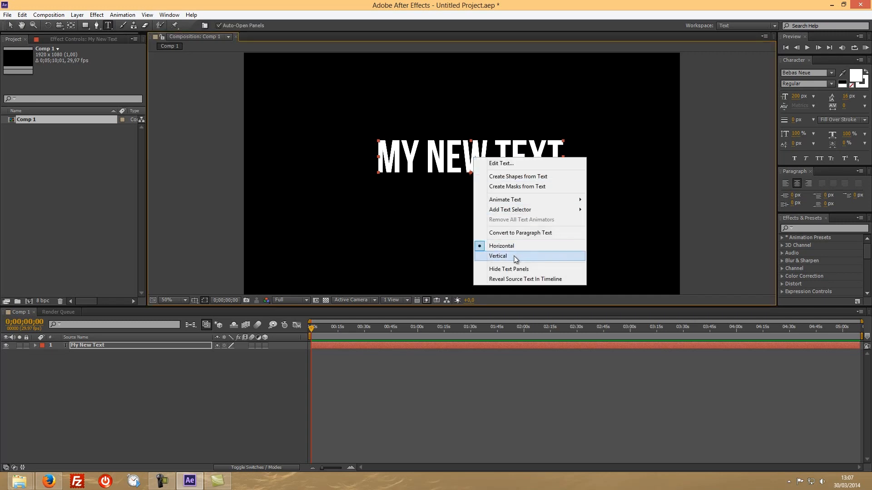
left_click(497, 255)
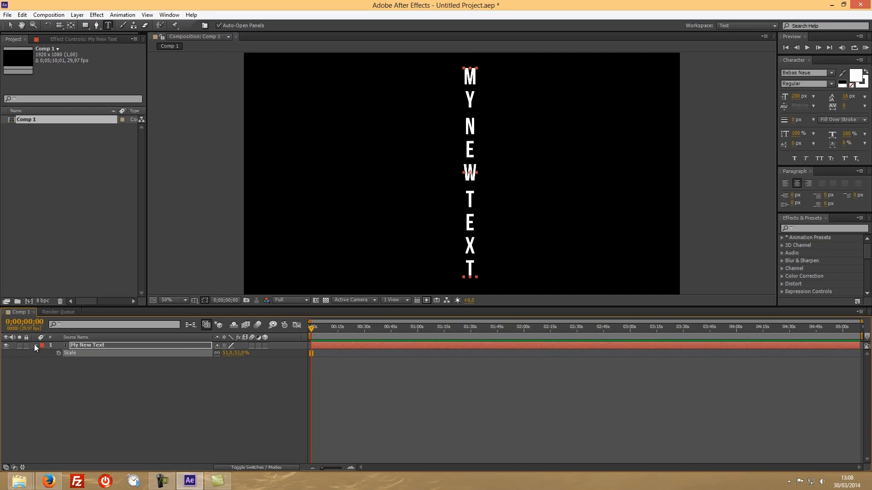
mouse_move(35, 348)
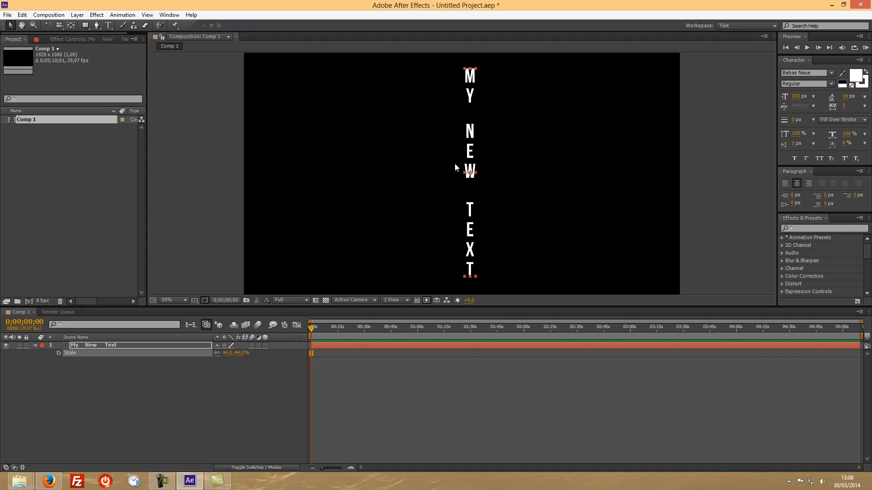
- Move the vertical title to the composition's right edge
left_click_drag(469, 166, 660, 153)
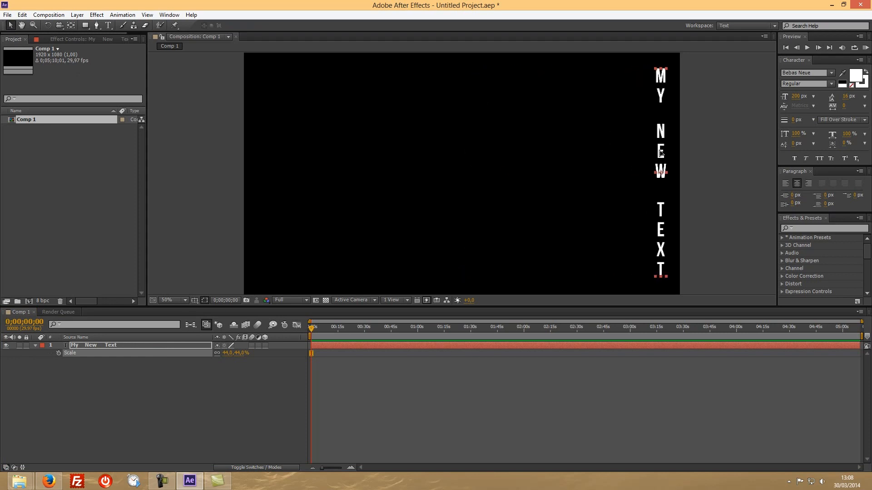